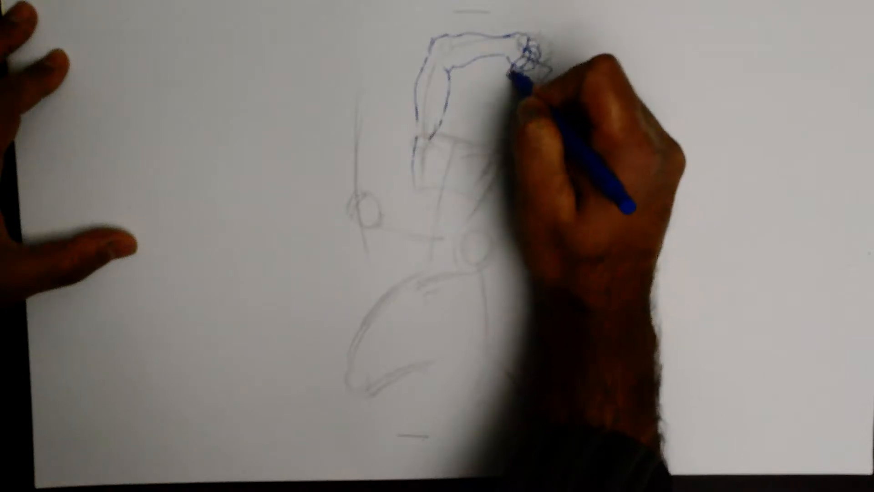
{"action": "mouse_move", "coordinate": [525, 84]}
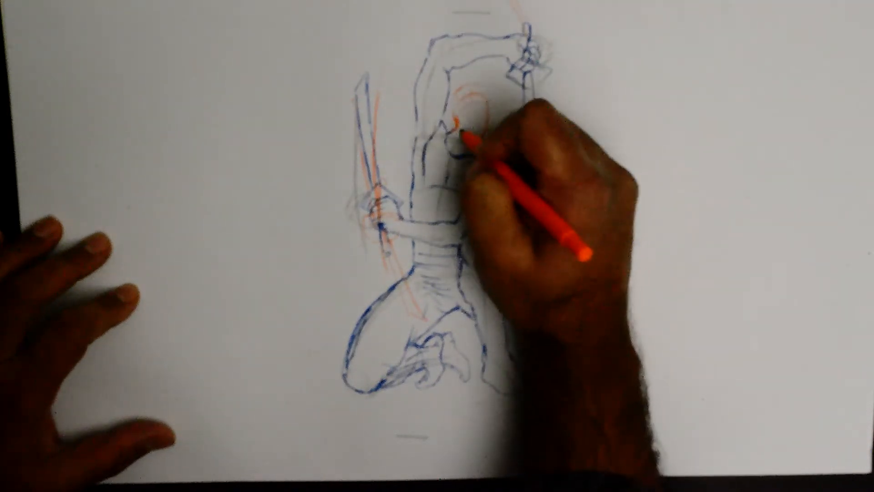
{"action": "mouse_move", "coordinate": [502, 168]}
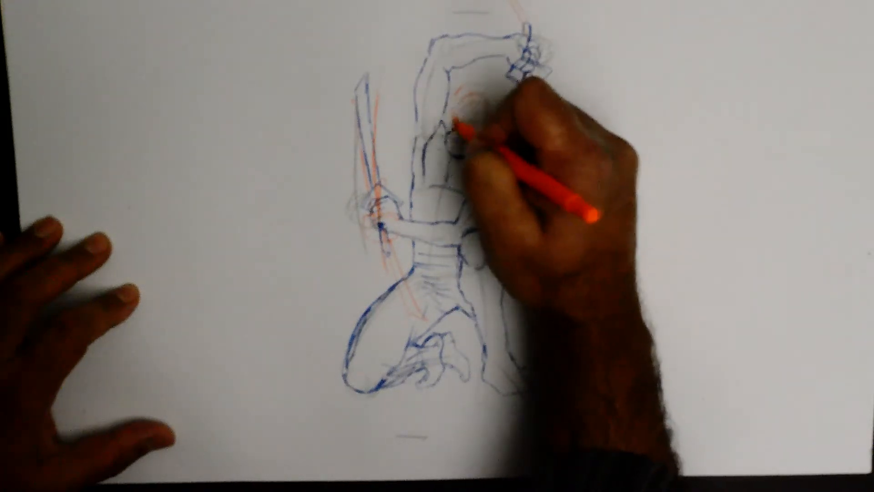